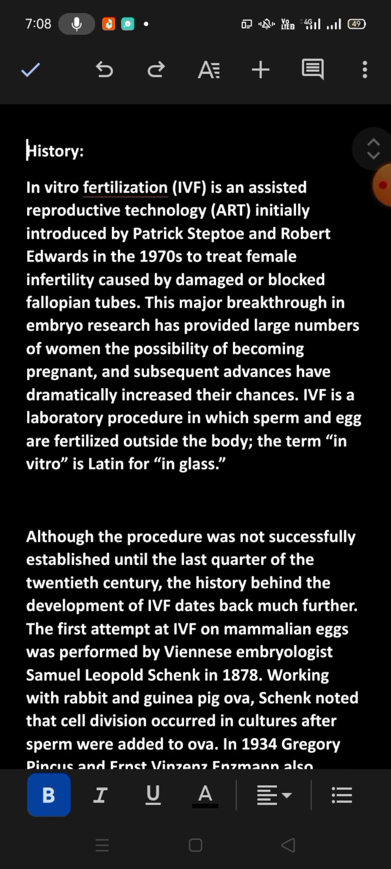
# Select the entire IVF history text by double-clicking a word and choosing Select all
pyautogui.scroll(-3)
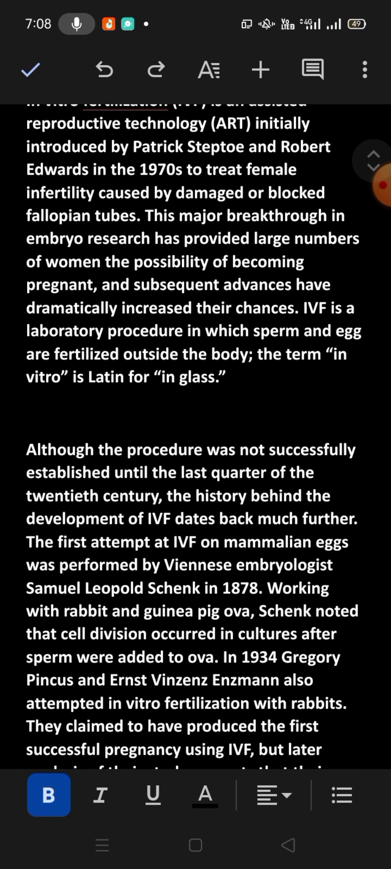
pyautogui.scroll(-3)
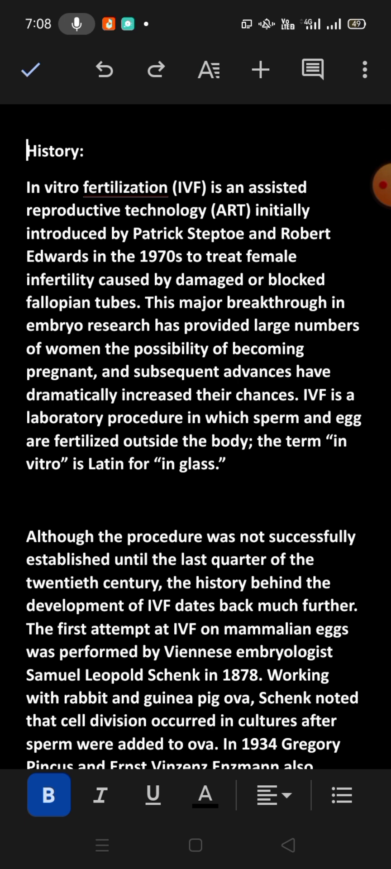
pyautogui.doubleClick(54, 150)
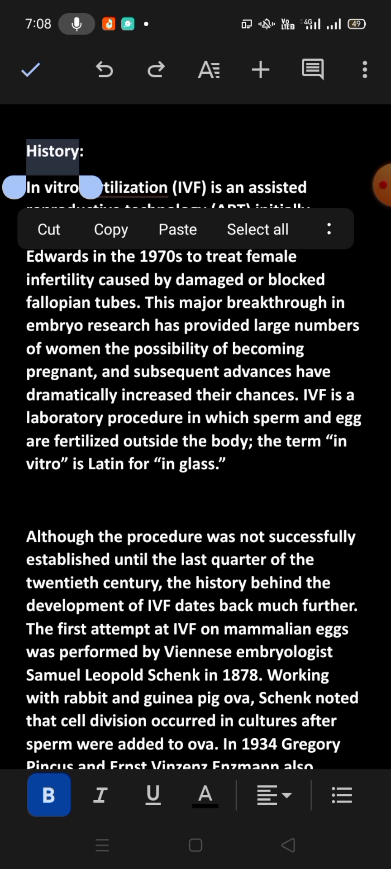
pyautogui.click(257, 229)
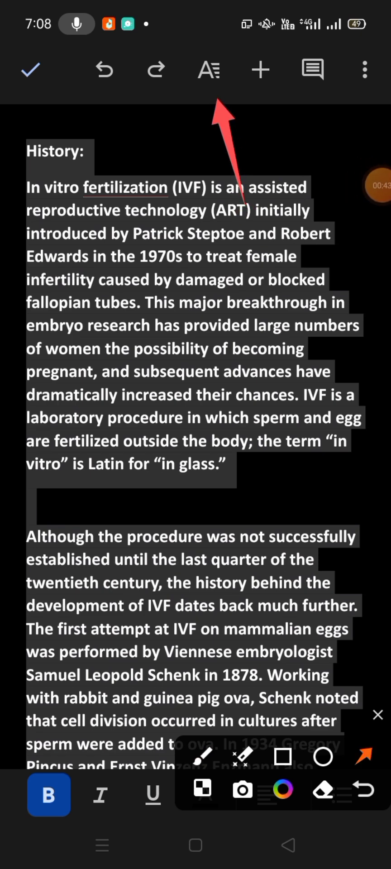
pyautogui.click(208, 70)
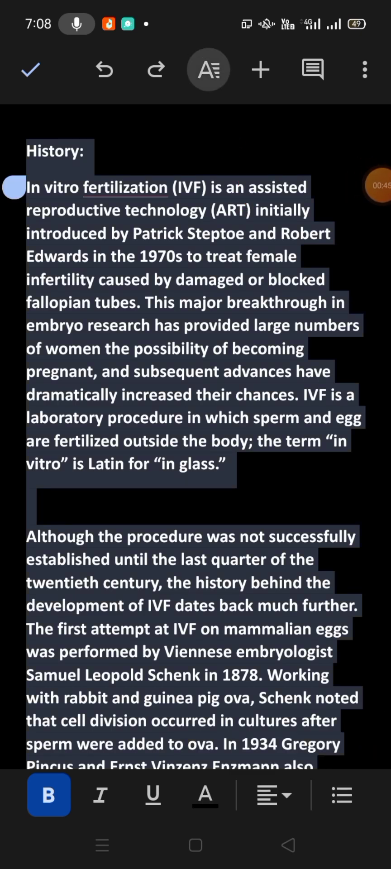
# Show the Format panel's Paragraph section with its 1.08 line spacing
pyautogui.click(208, 69)
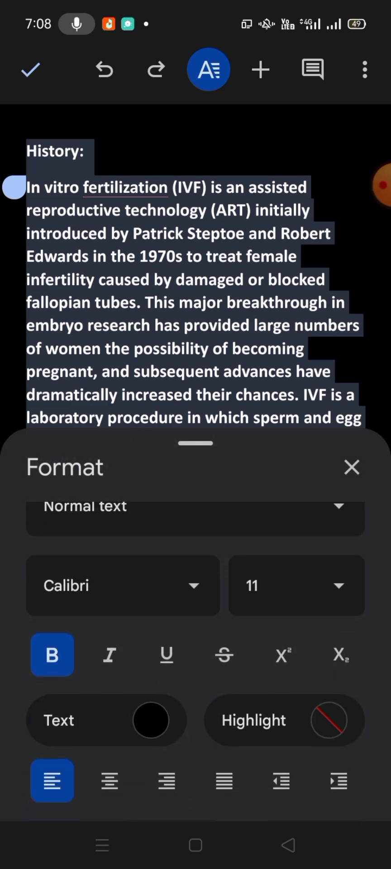
pyautogui.scroll(-3)
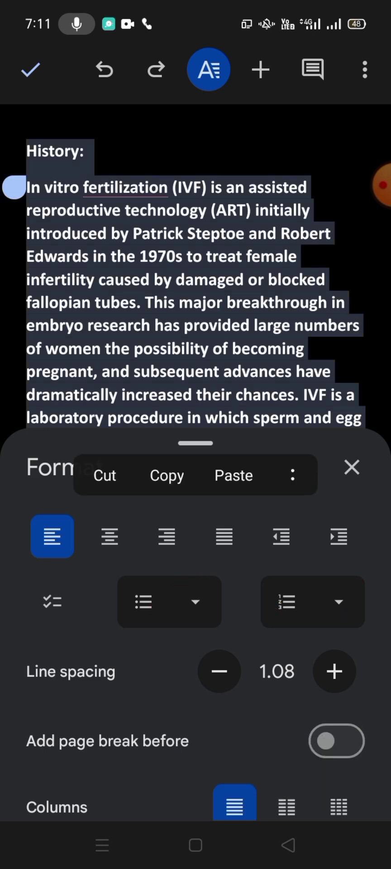
# Cycle the line spacing through 1.15, 1.5 and double, settling on 1.15
pyautogui.click(334, 671)
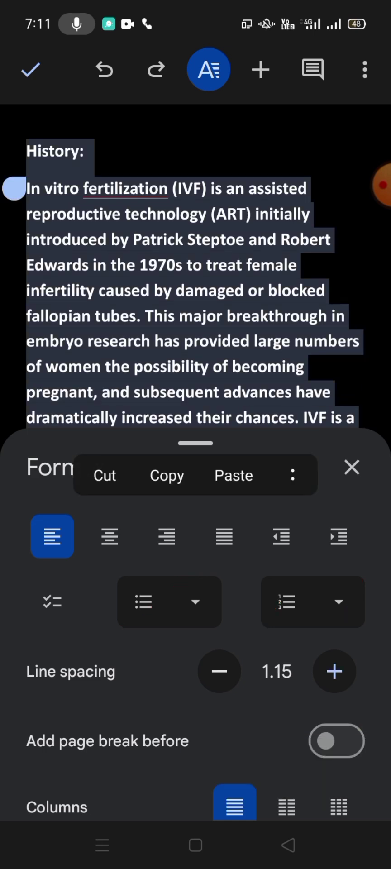
pyautogui.click(334, 671)
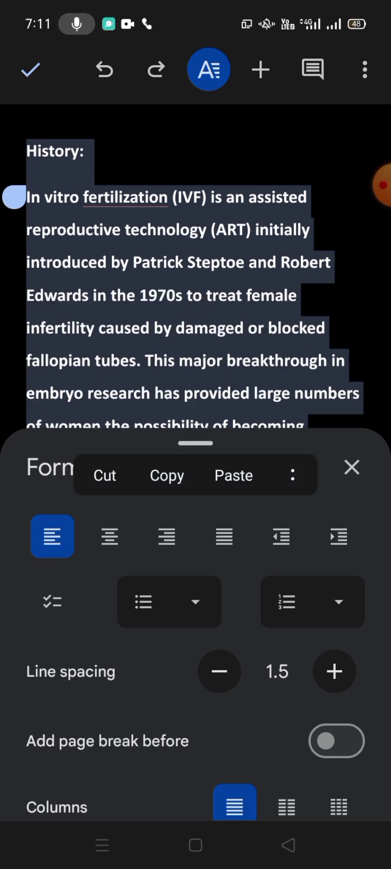
pyautogui.click(334, 671)
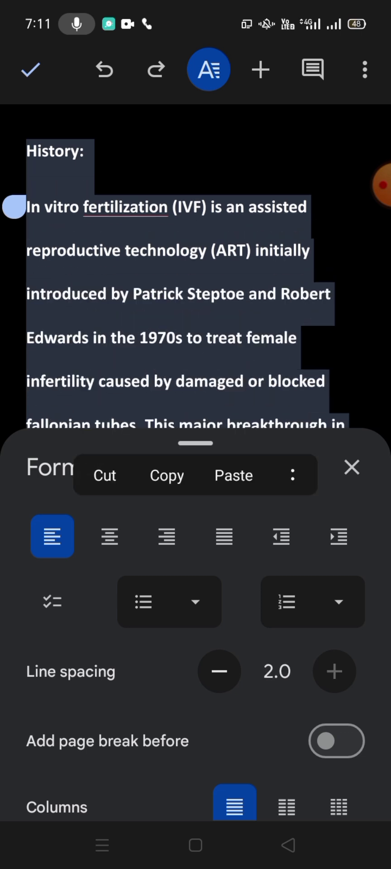
pyautogui.click(219, 671)
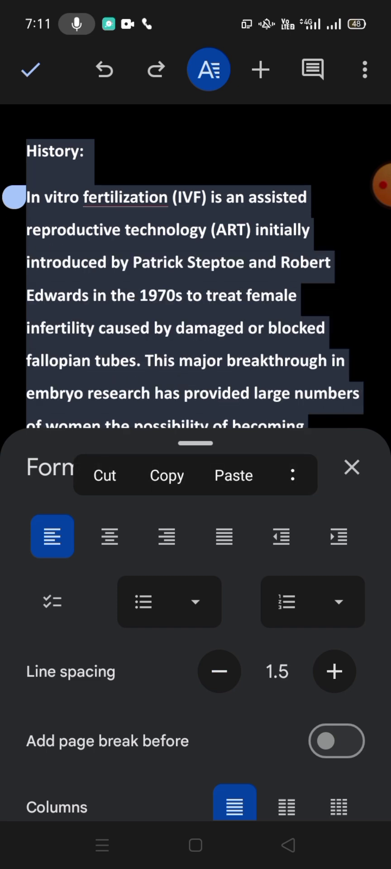
pyautogui.click(220, 671)
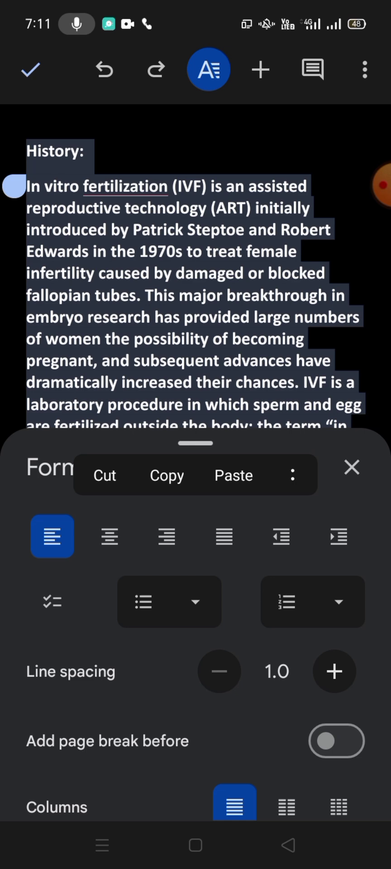
pyautogui.click(334, 671)
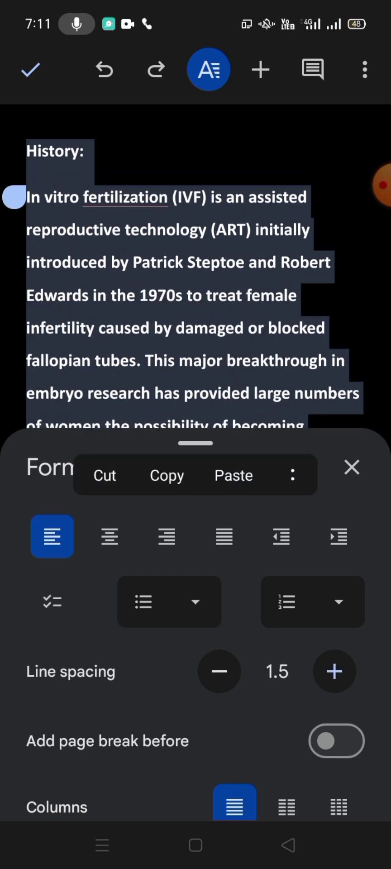
pyautogui.click(335, 671)
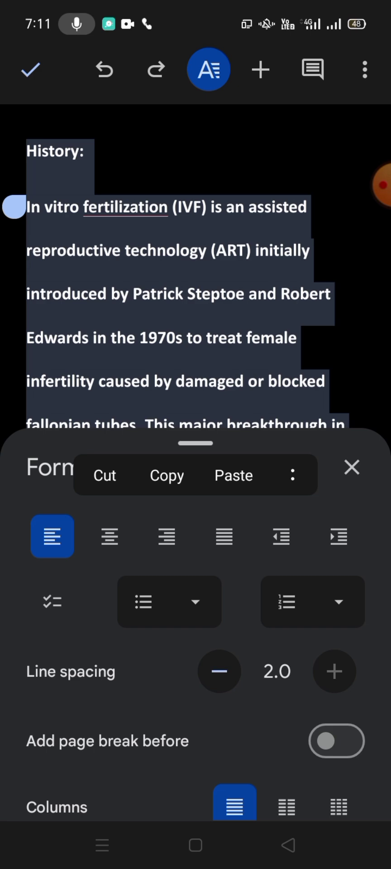
pyautogui.click(219, 671)
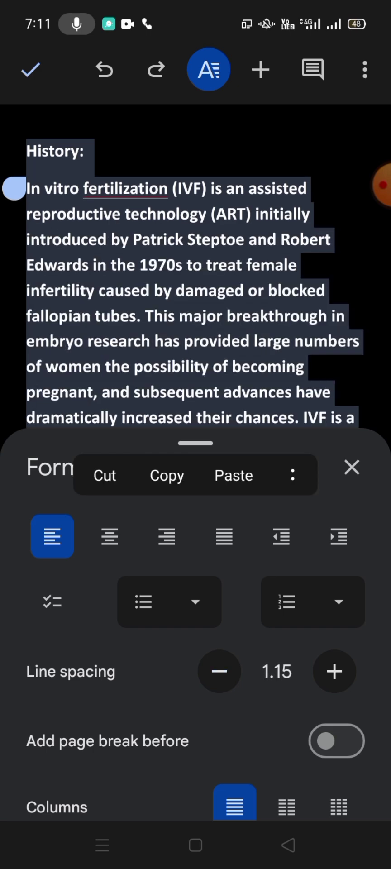